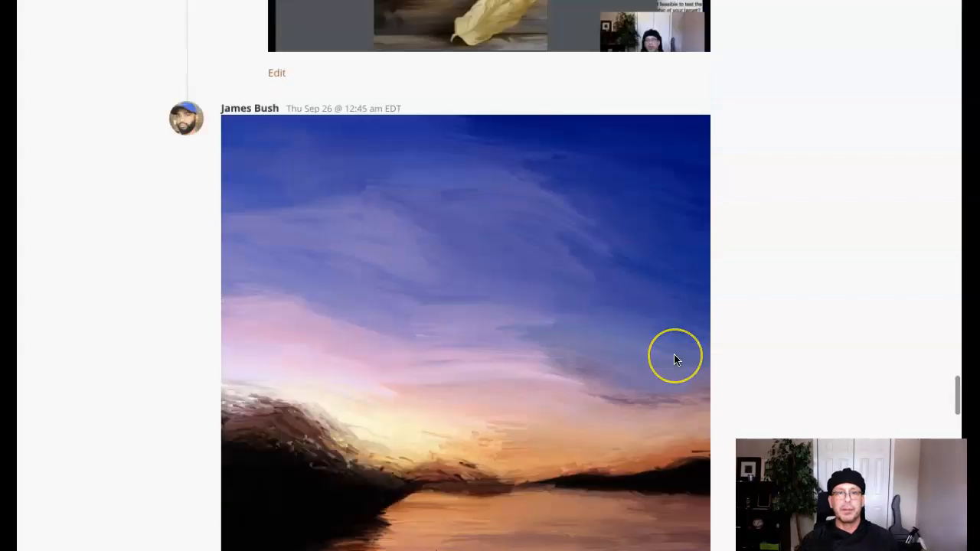
pyautogui.scroll(-3)
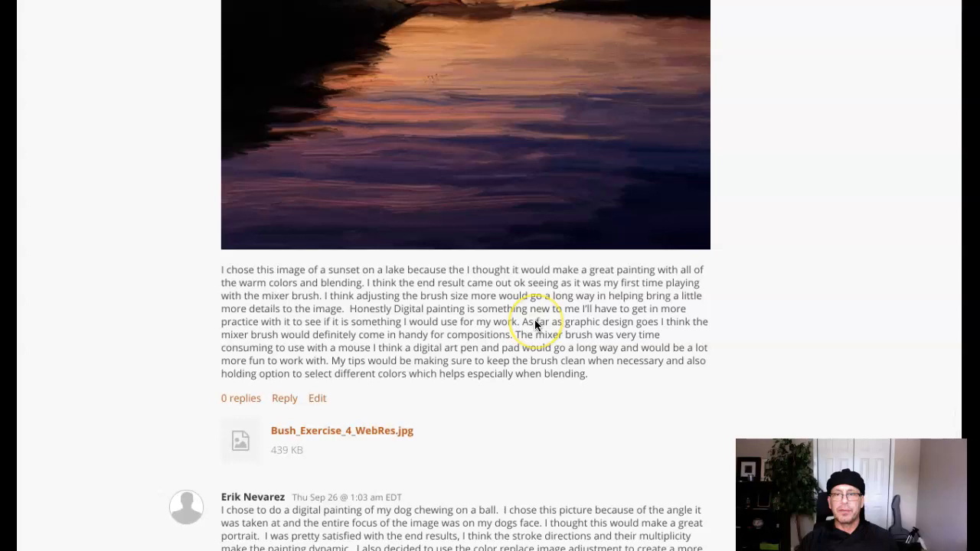
pyautogui.scroll(3)
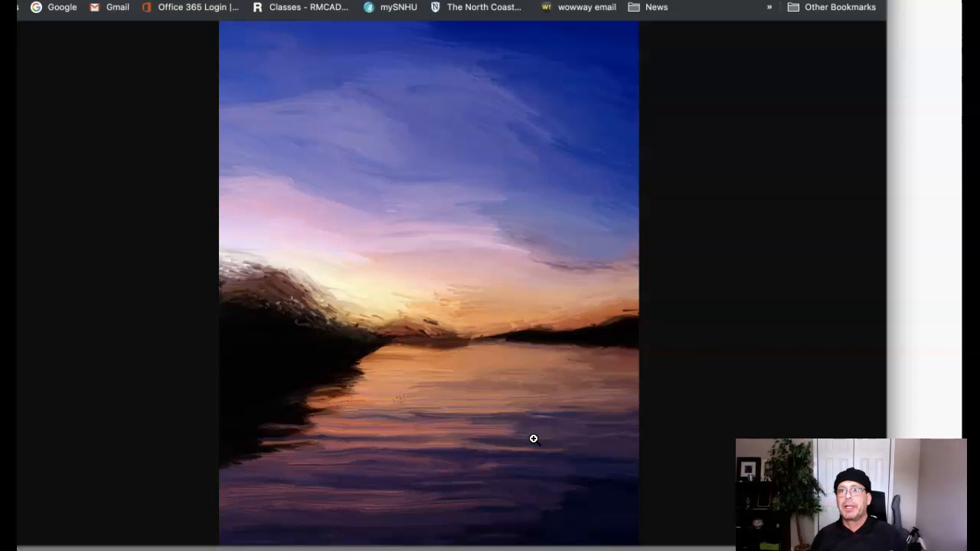
pyautogui.moveTo(472, 296)
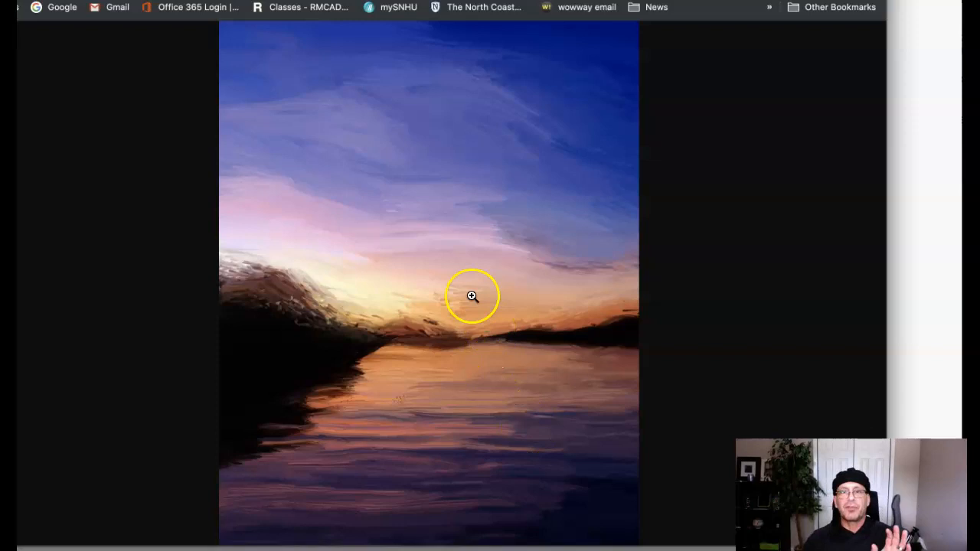
pyautogui.moveTo(496, 347)
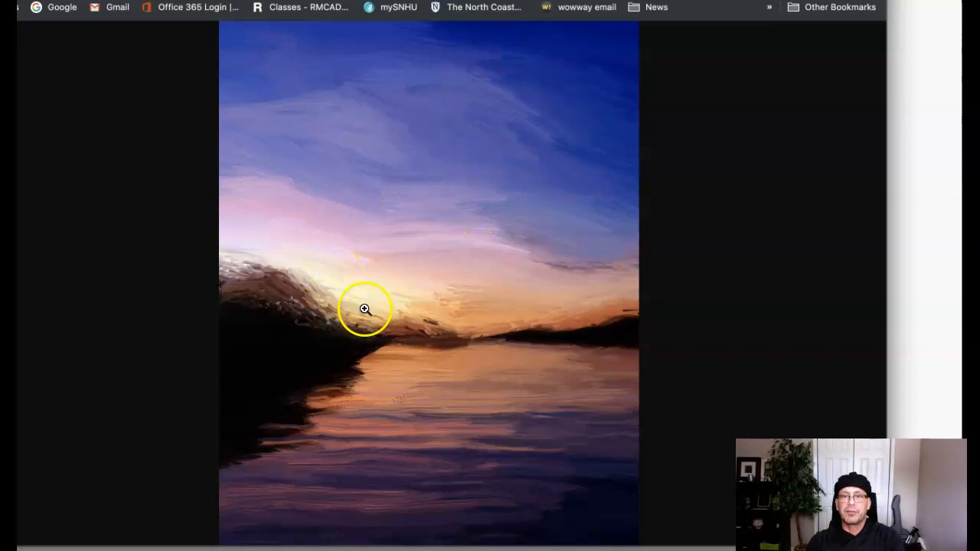
pyautogui.moveTo(248, 288)
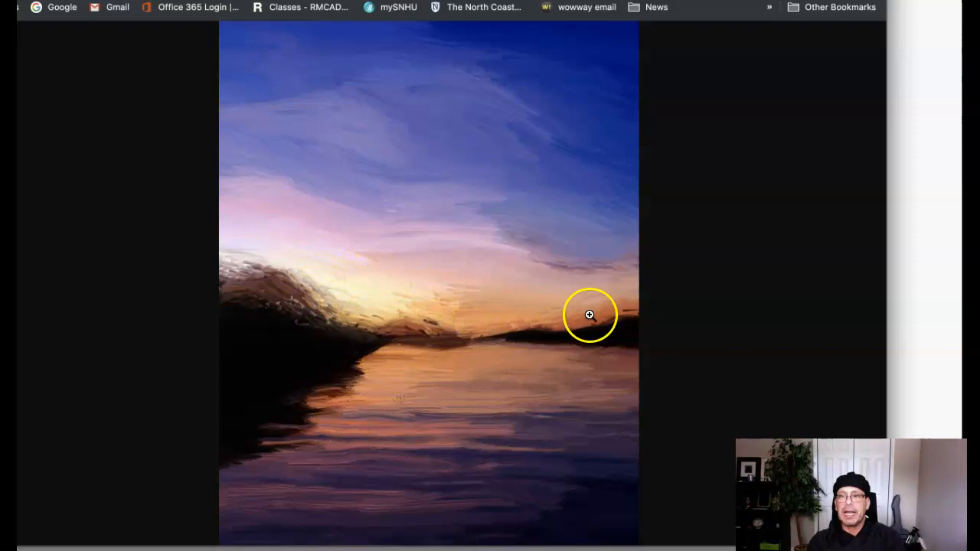
pyautogui.moveTo(507, 369)
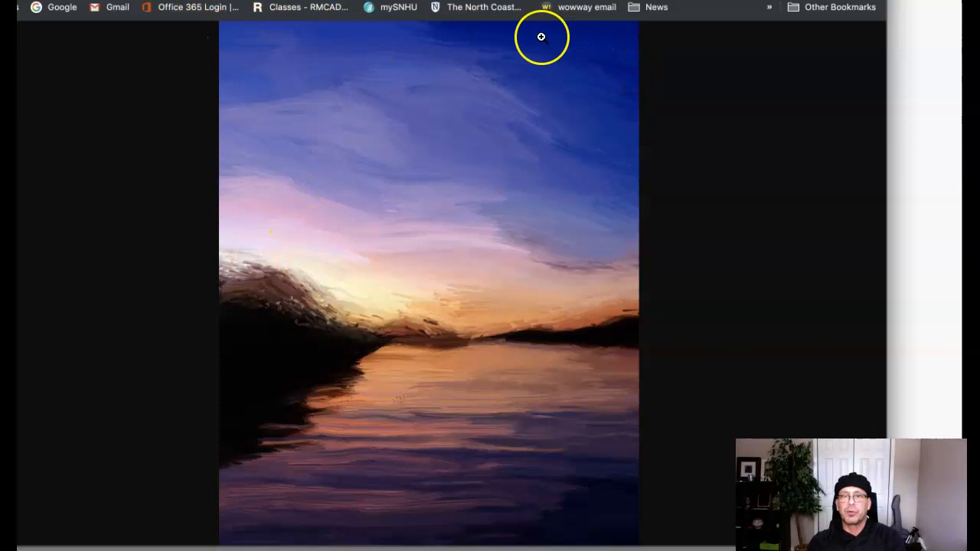
pyautogui.moveTo(450, 94)
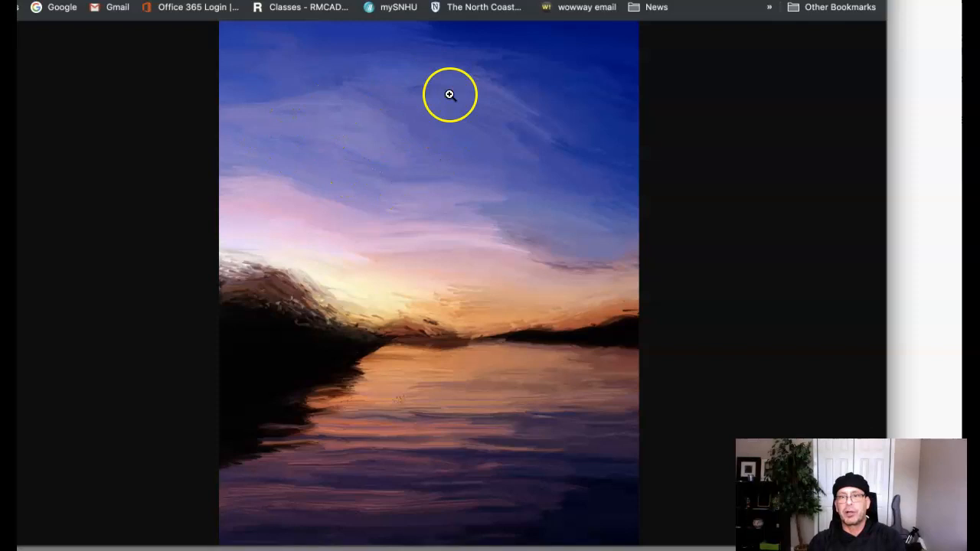
pyautogui.moveTo(322, 260)
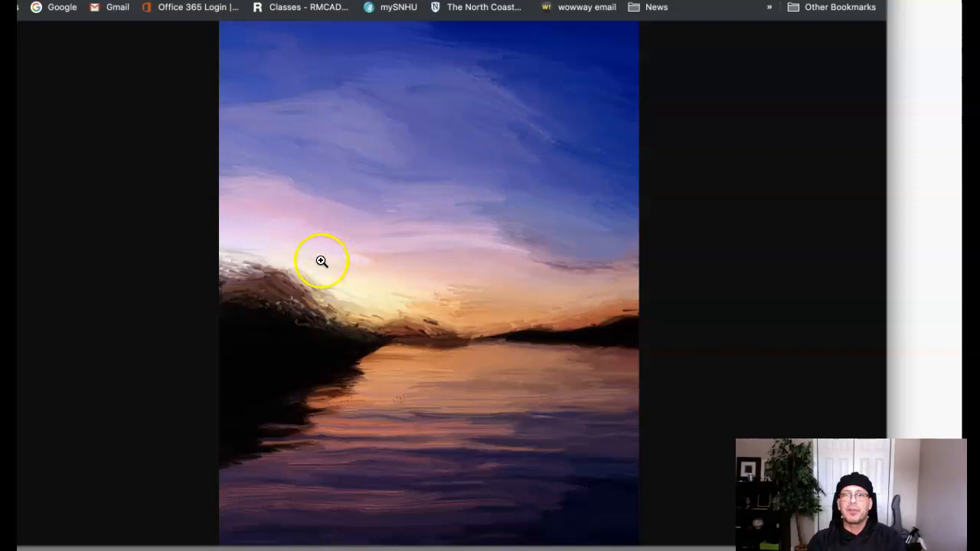
pyautogui.moveTo(320, 276)
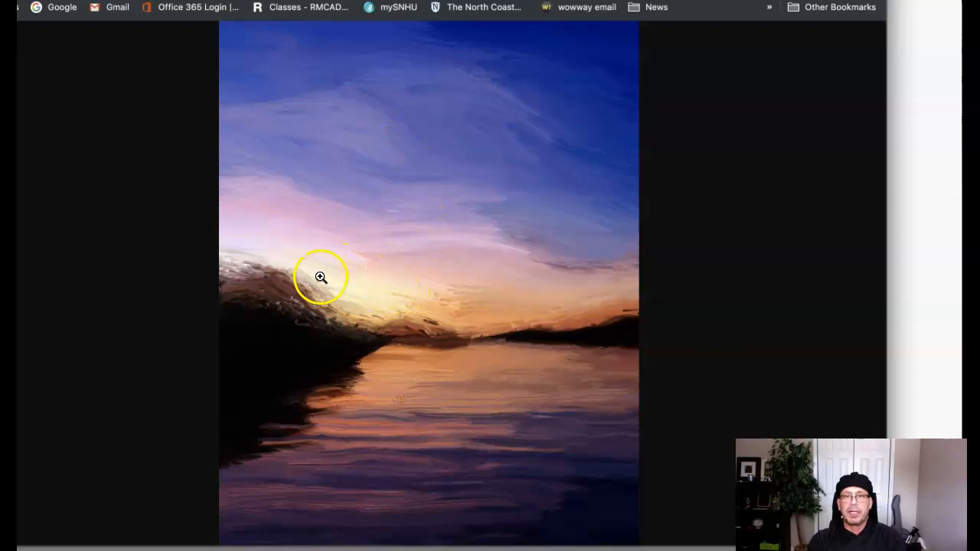
pyautogui.moveTo(434, 234)
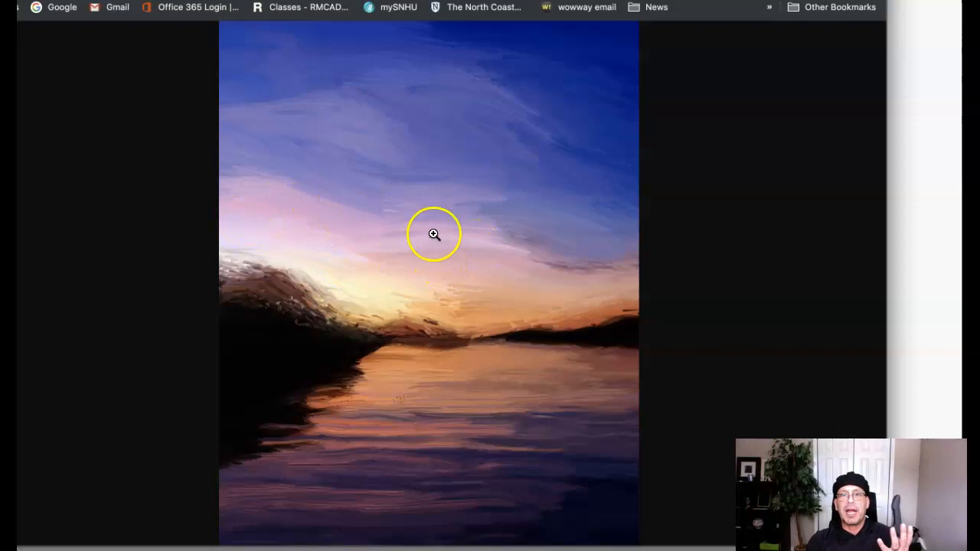
pyautogui.moveTo(380, 396)
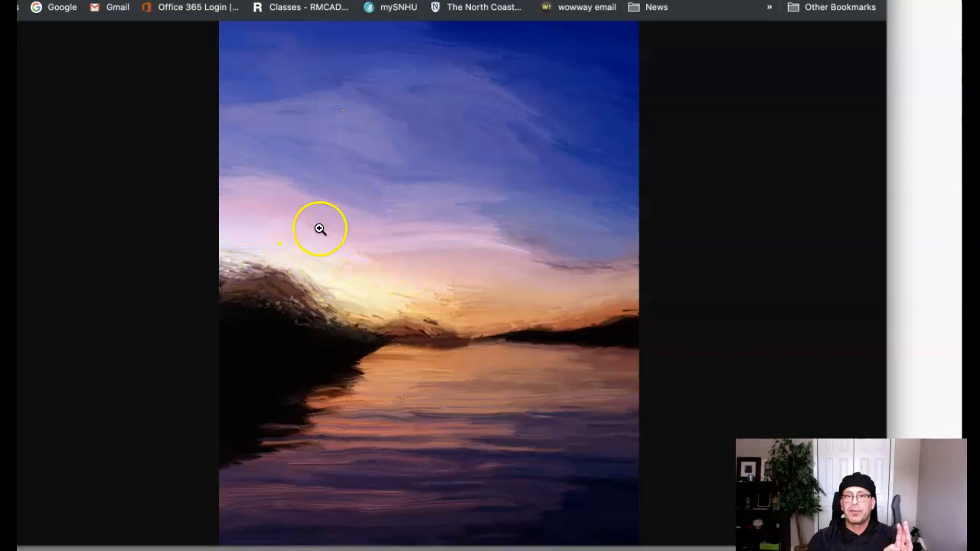
pyautogui.moveTo(421, 259)
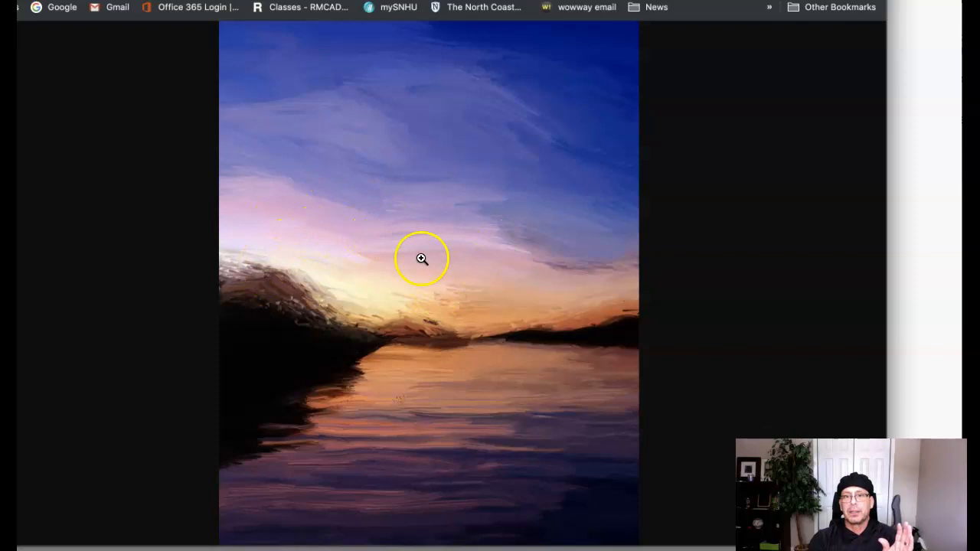
pyautogui.moveTo(484, 397)
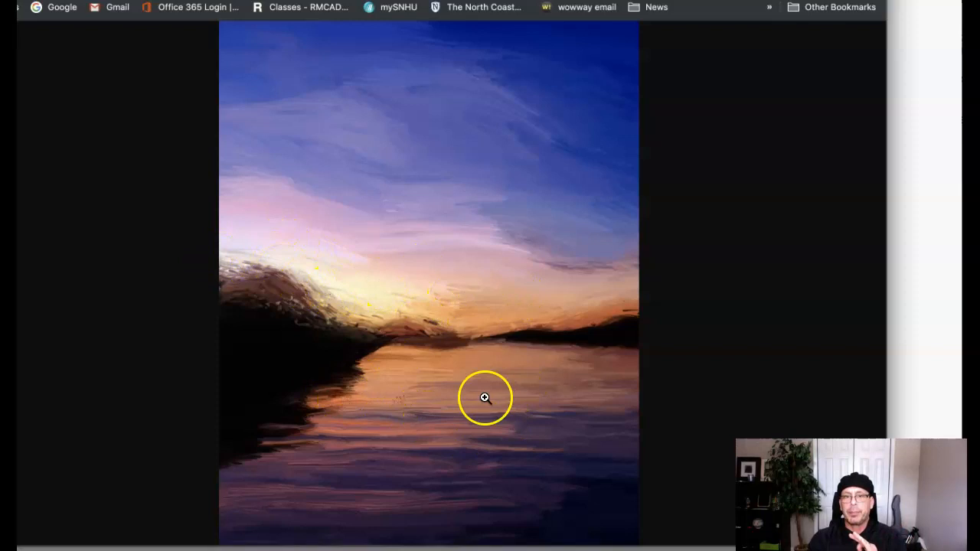